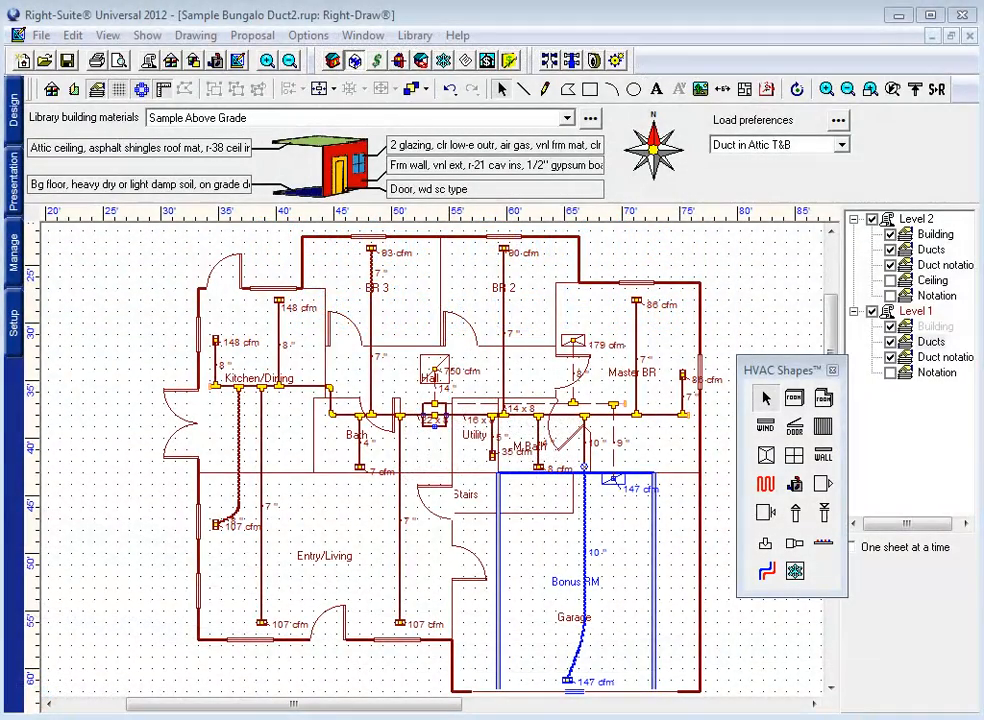
mouse_move(647, 423)
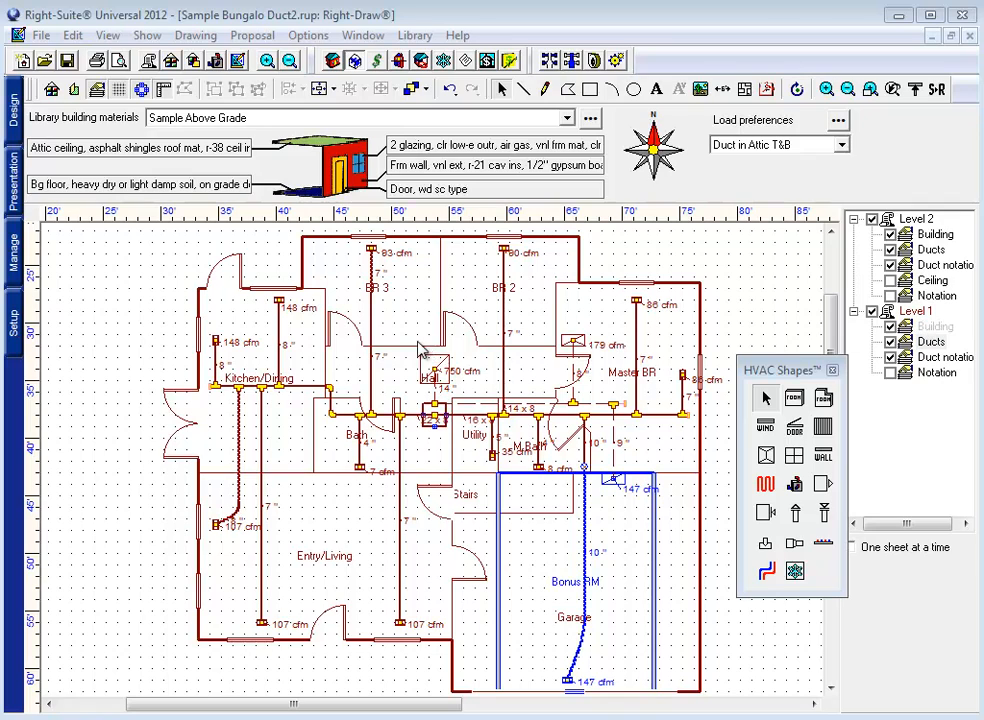
mouse_move(925, 326)
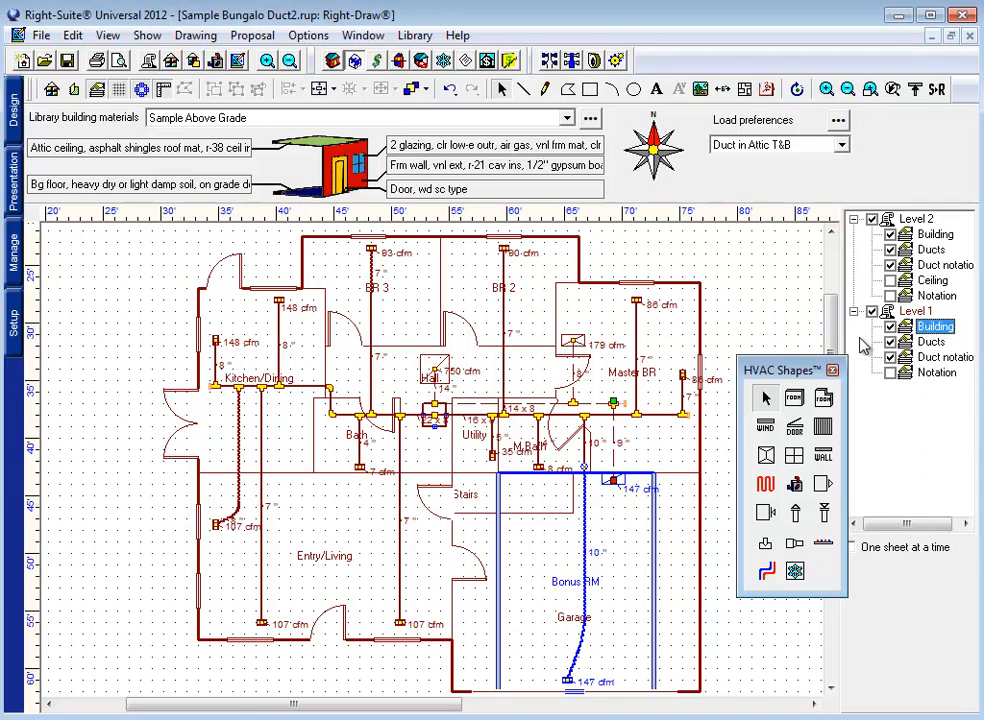
mouse_move(435, 360)
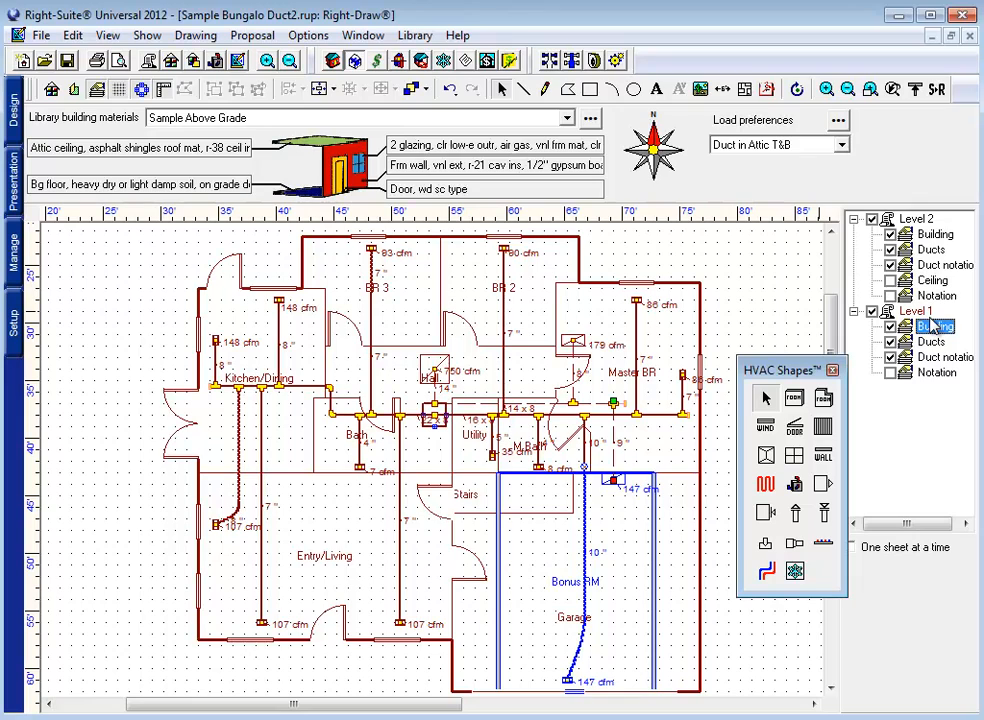
- Move the Entry/Living supply ducts to a vented, leaky enclosed crawl space and adjust the return location
right_click(935, 326)
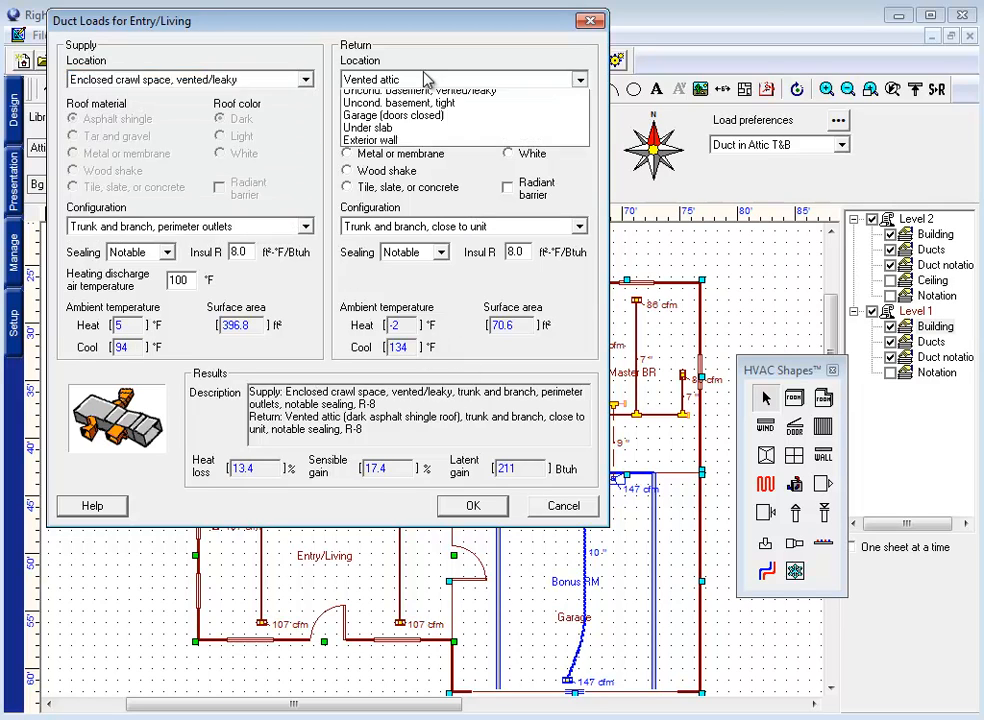
left_click(460, 79)
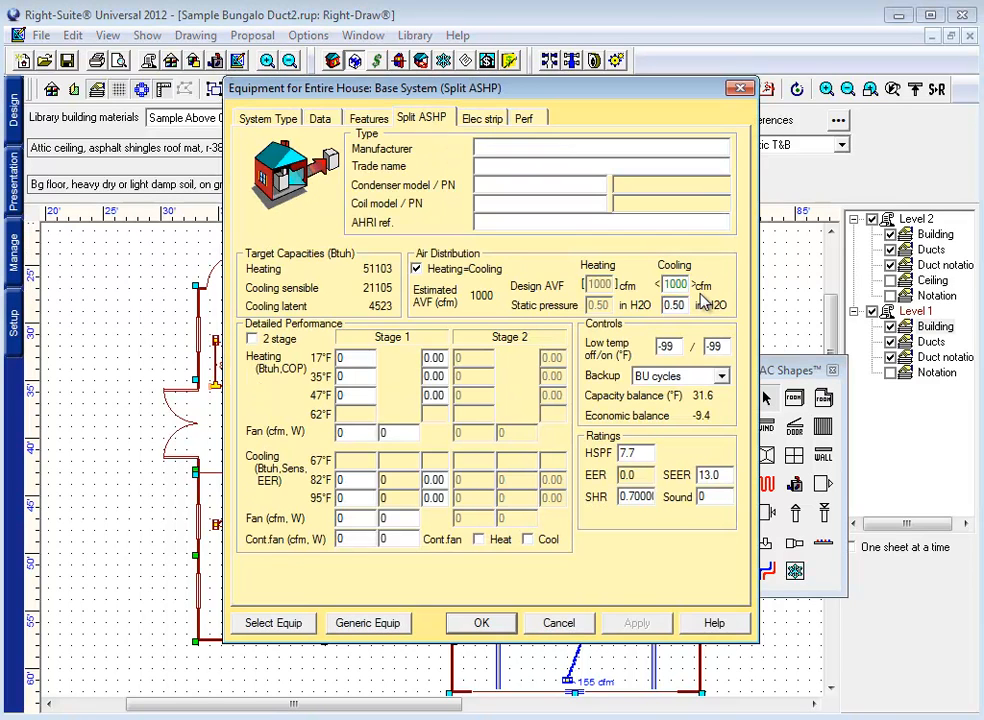
- Accept the Entire House split heat pump equipment at 1000 cfm design airflow
left_click(416, 269)
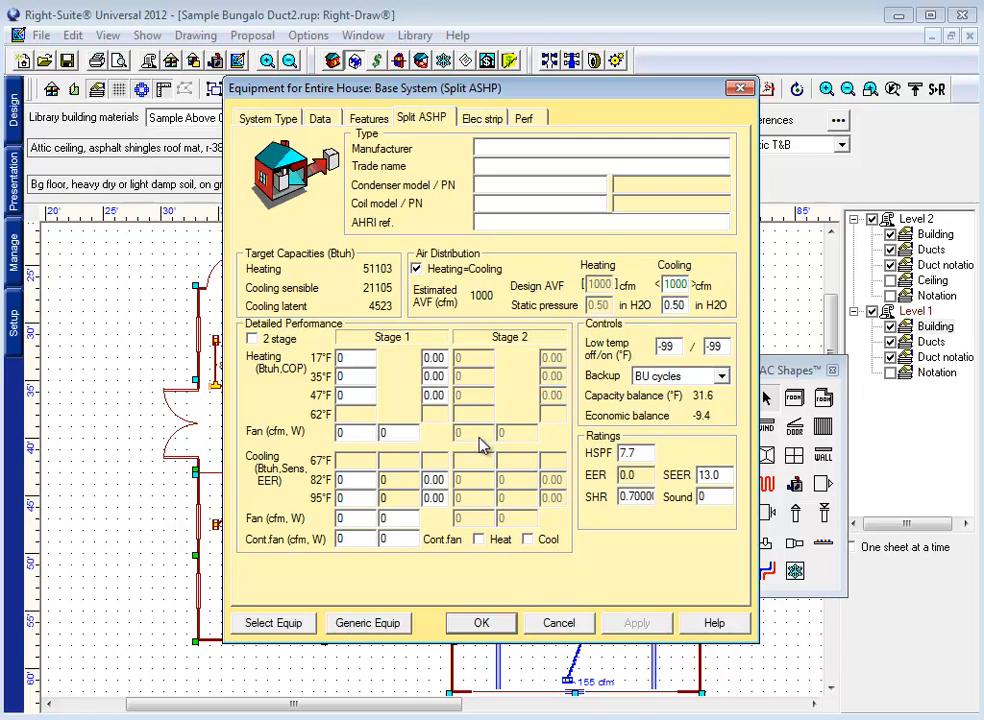
mouse_move(481, 622)
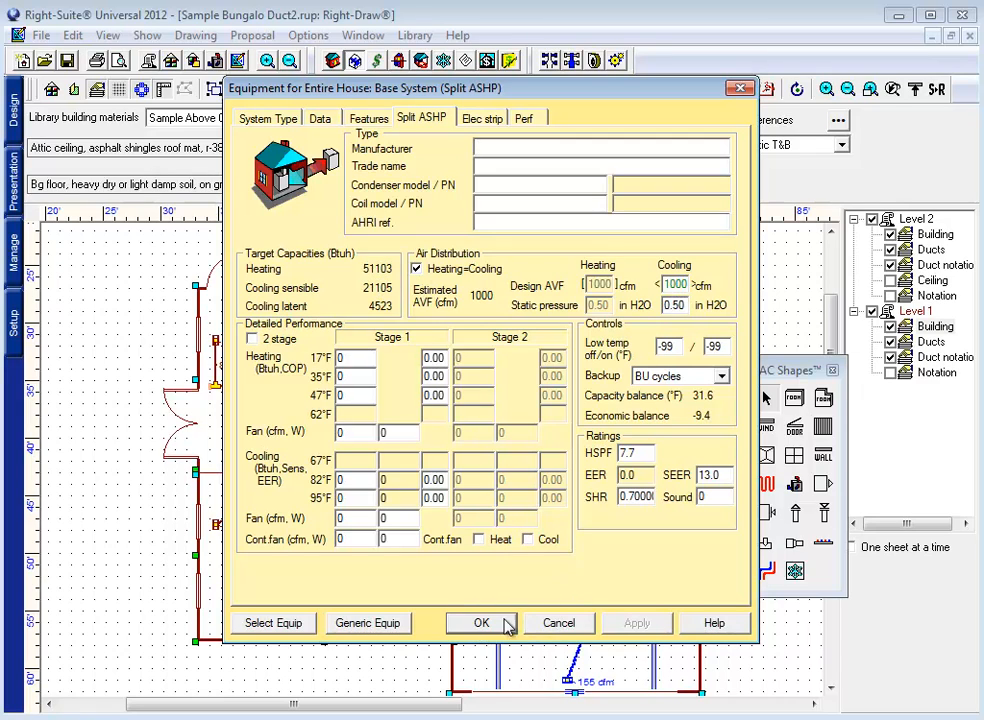
left_click(481, 623)
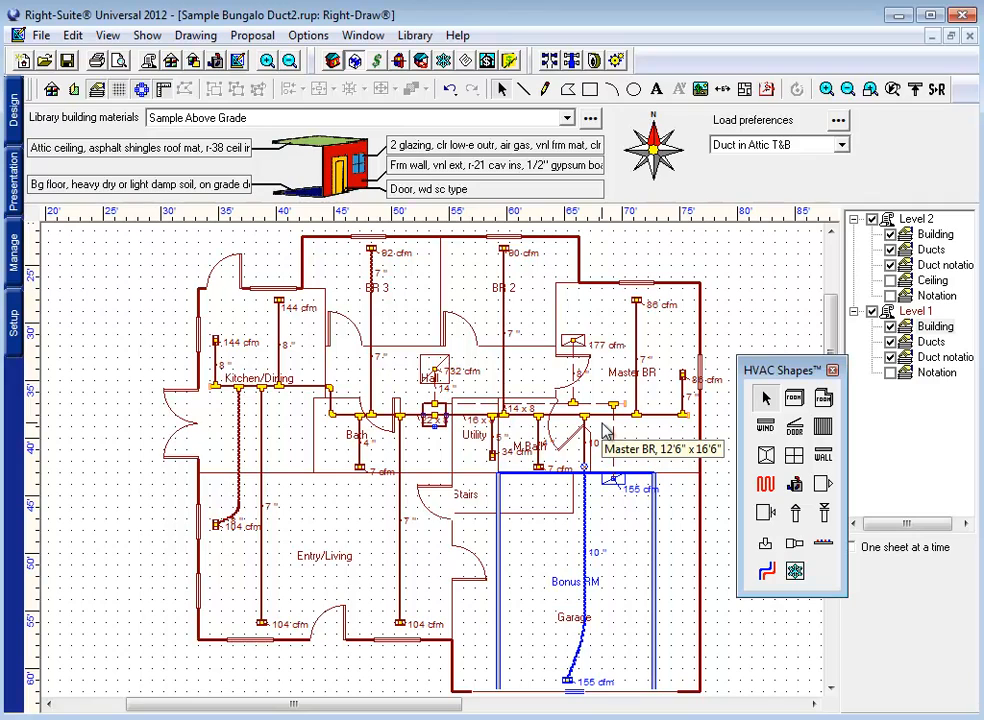
mouse_move(428, 412)
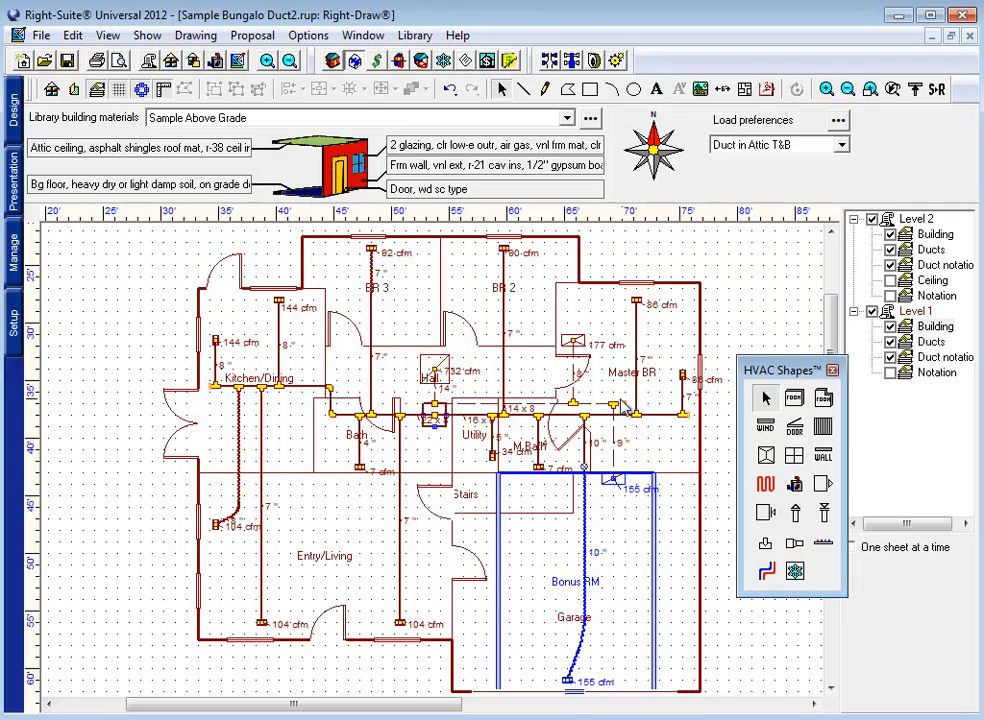
mouse_move(428, 441)
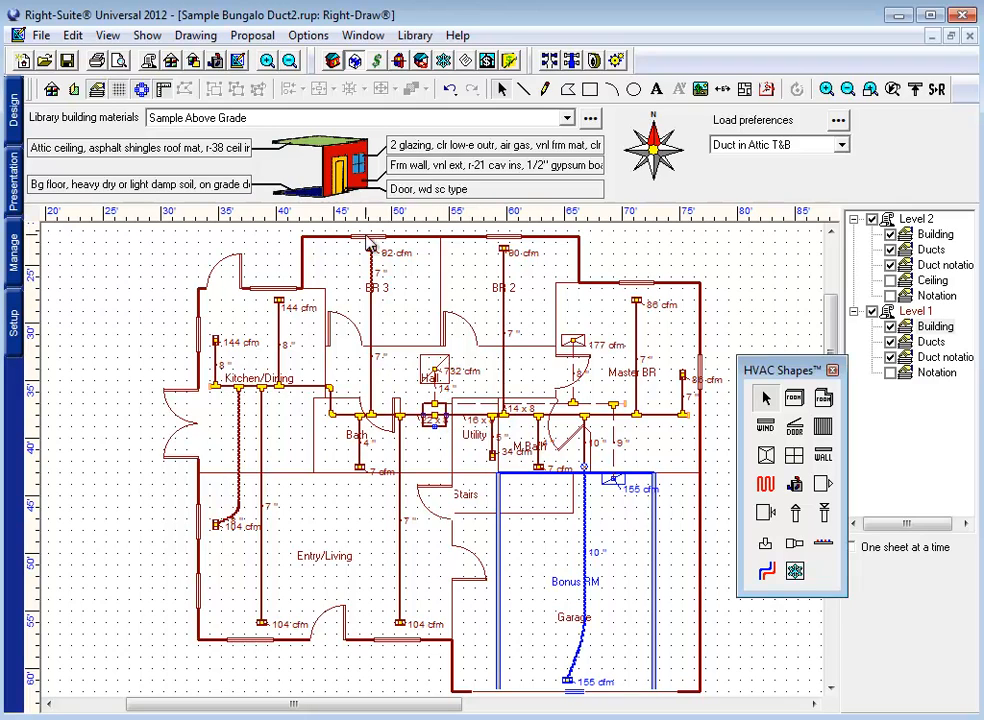
mouse_move(356, 224)
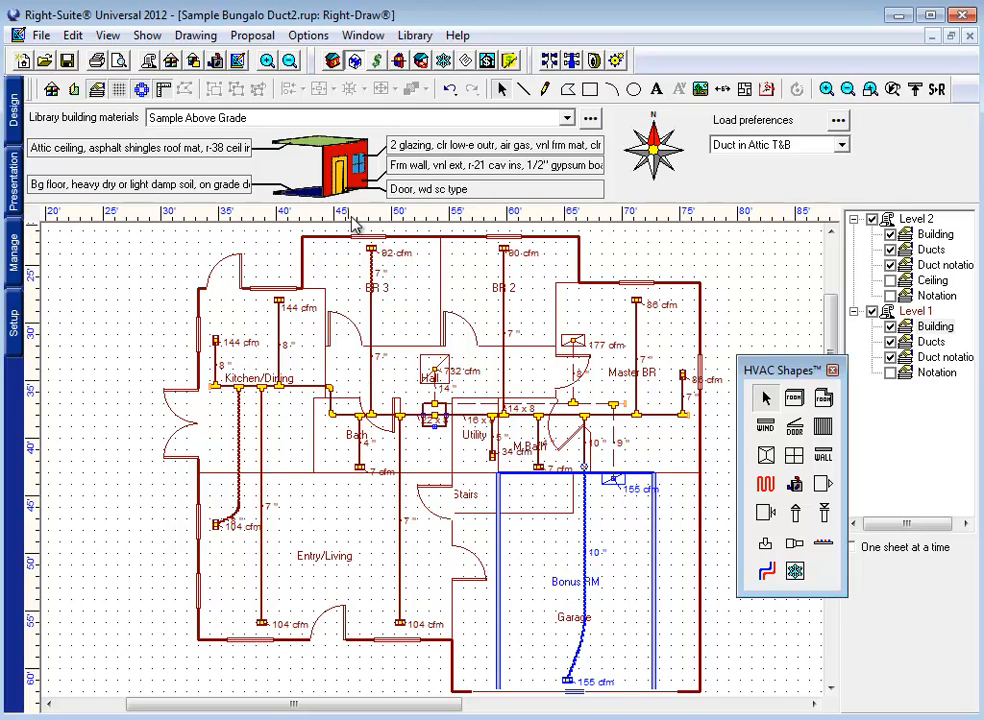
mouse_move(408, 420)
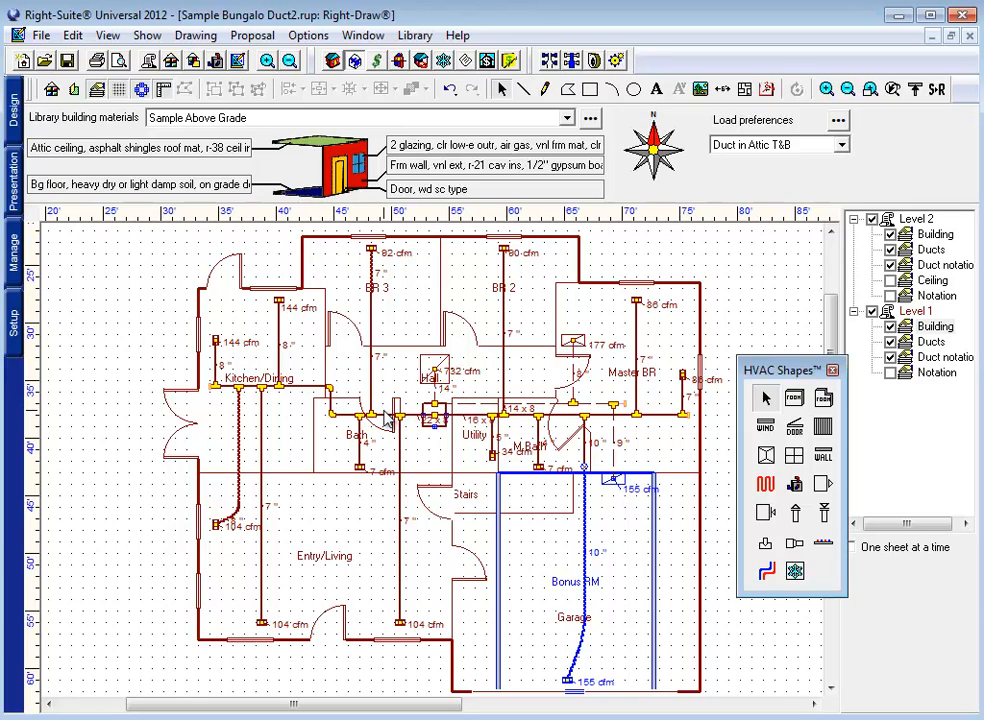
mouse_move(386, 420)
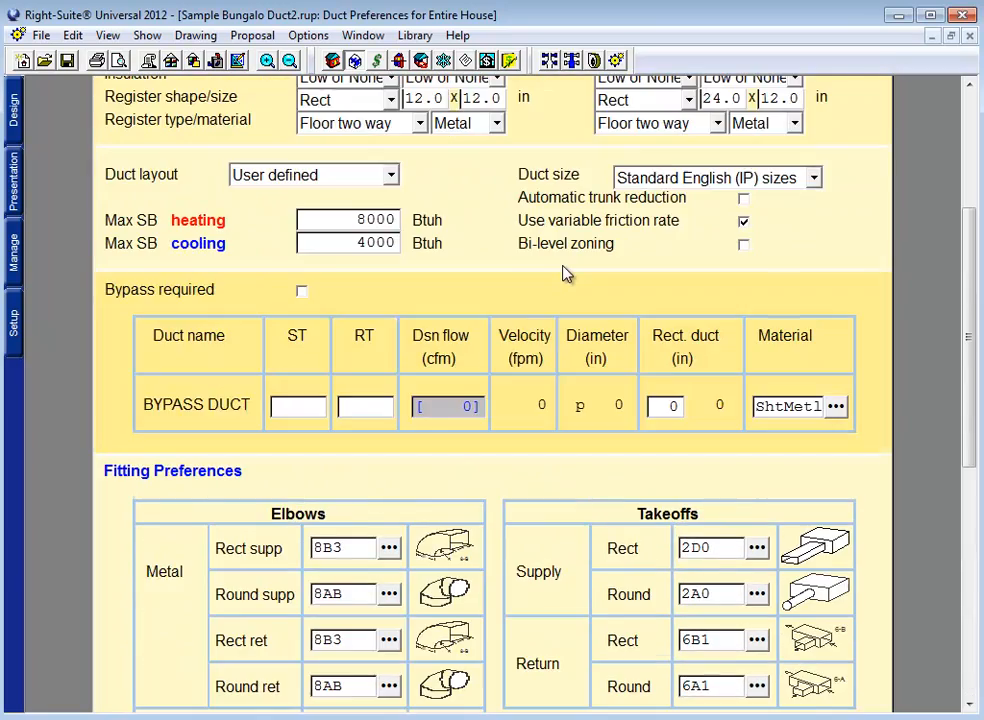
scroll("down", 3)
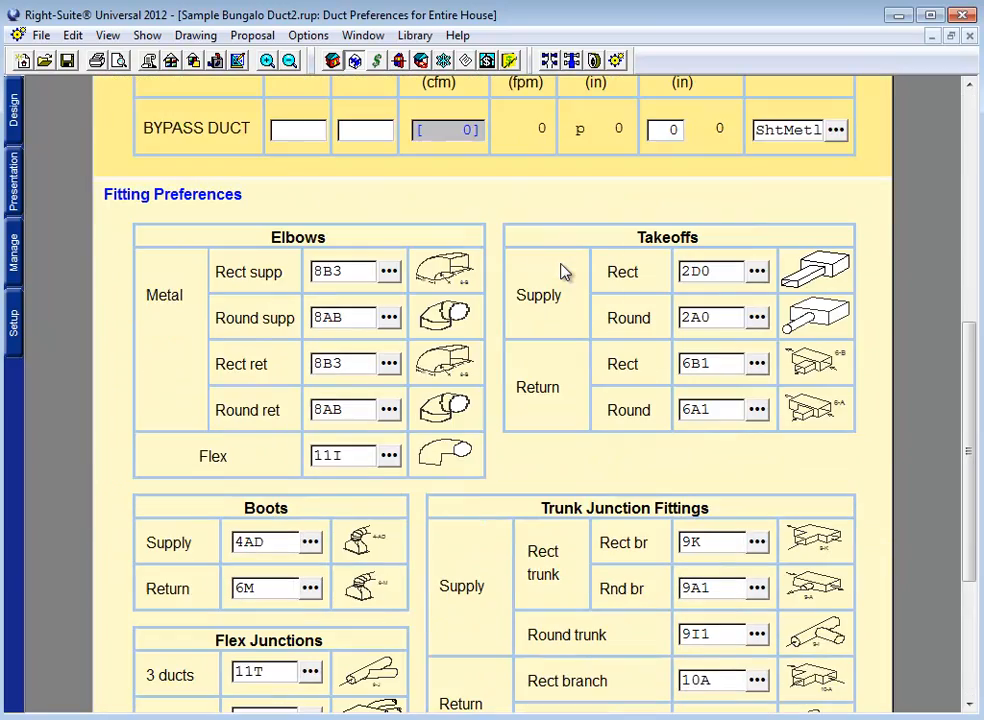
scroll("down", 3)
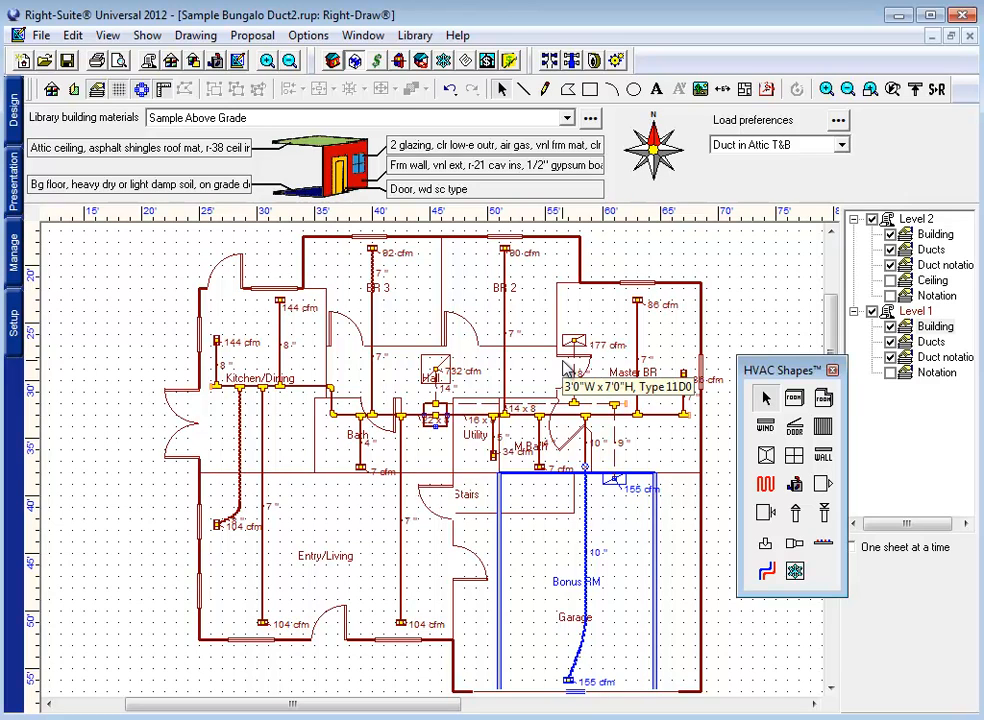
mouse_move(616, 62)
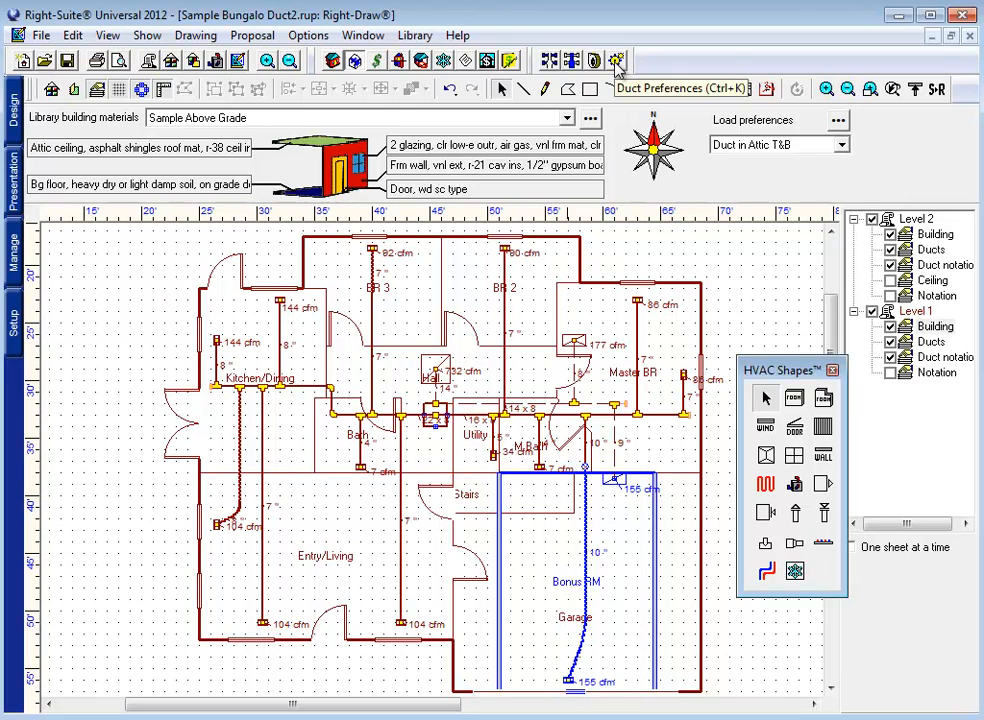
- Set the supply boot fitting in duct preferences to 4G, a floor boot from round horizontal duct
left_click(613, 59)
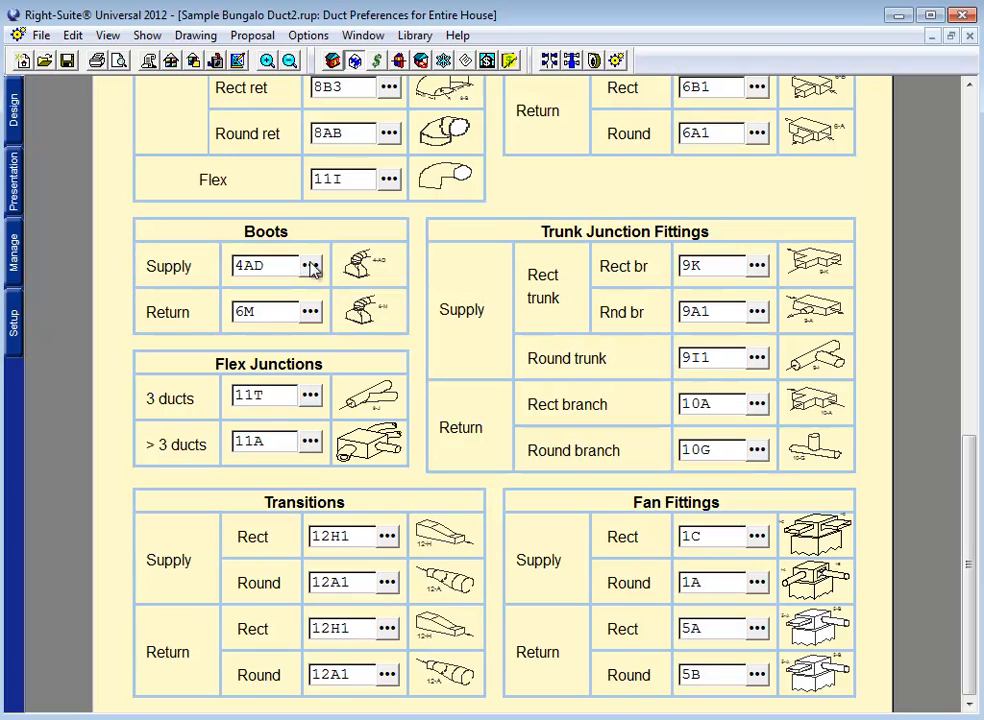
left_click(308, 265)
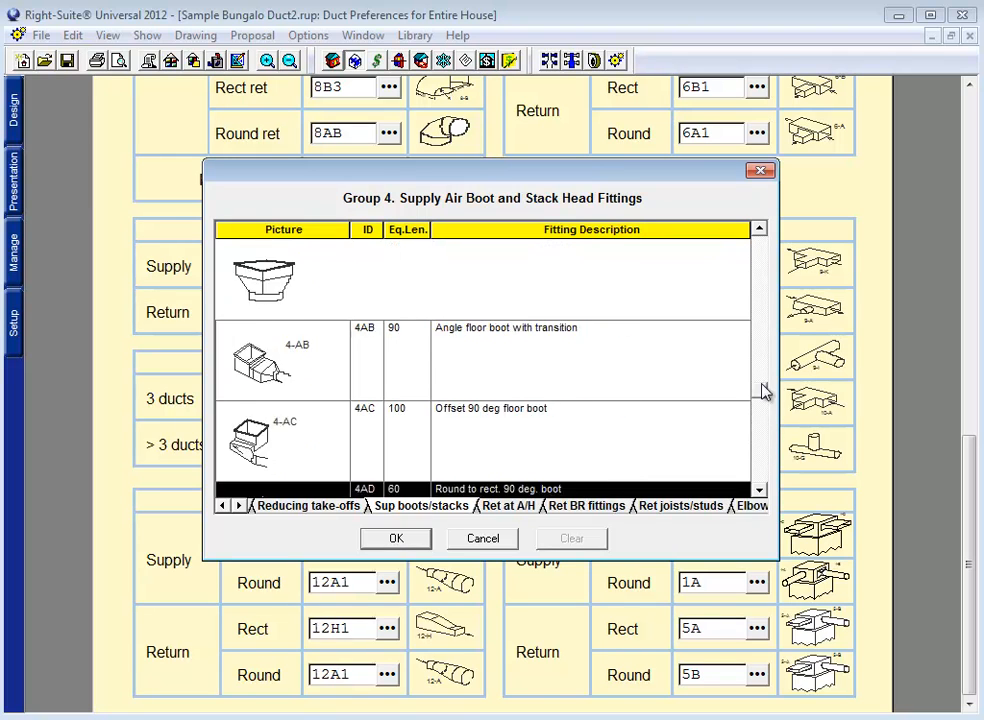
scroll("down", 3)
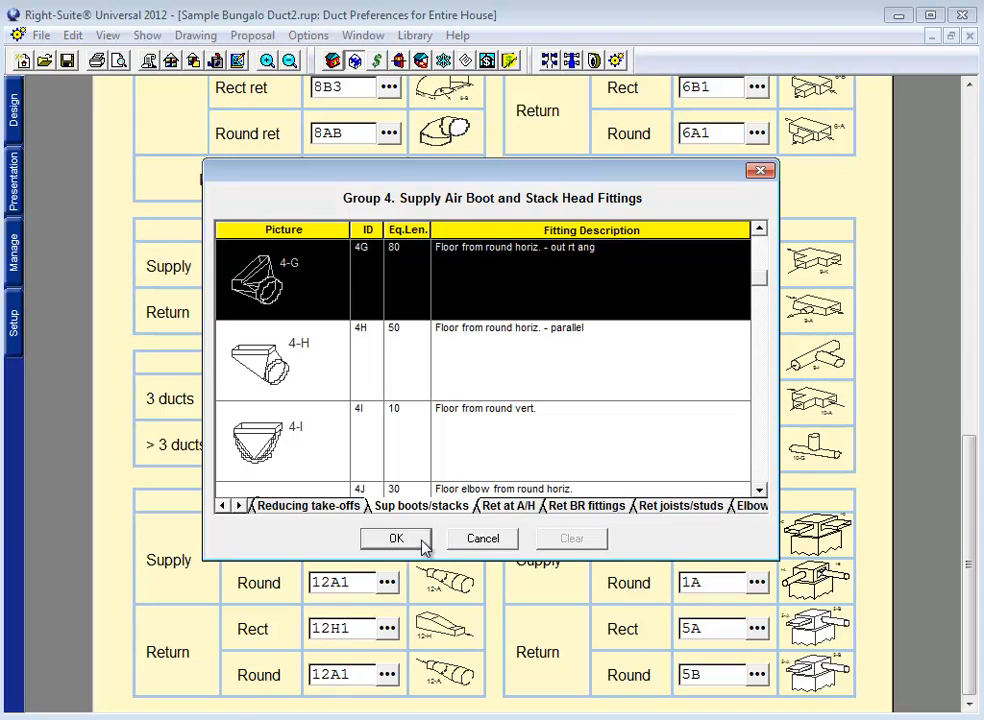
left_click(396, 539)
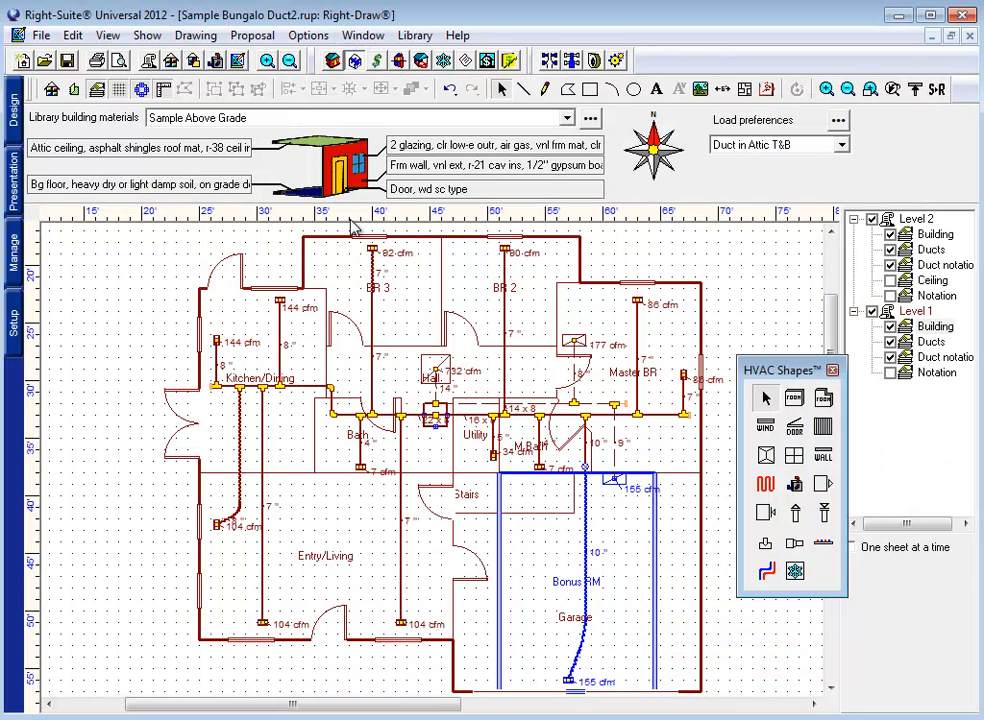
mouse_move(508, 251)
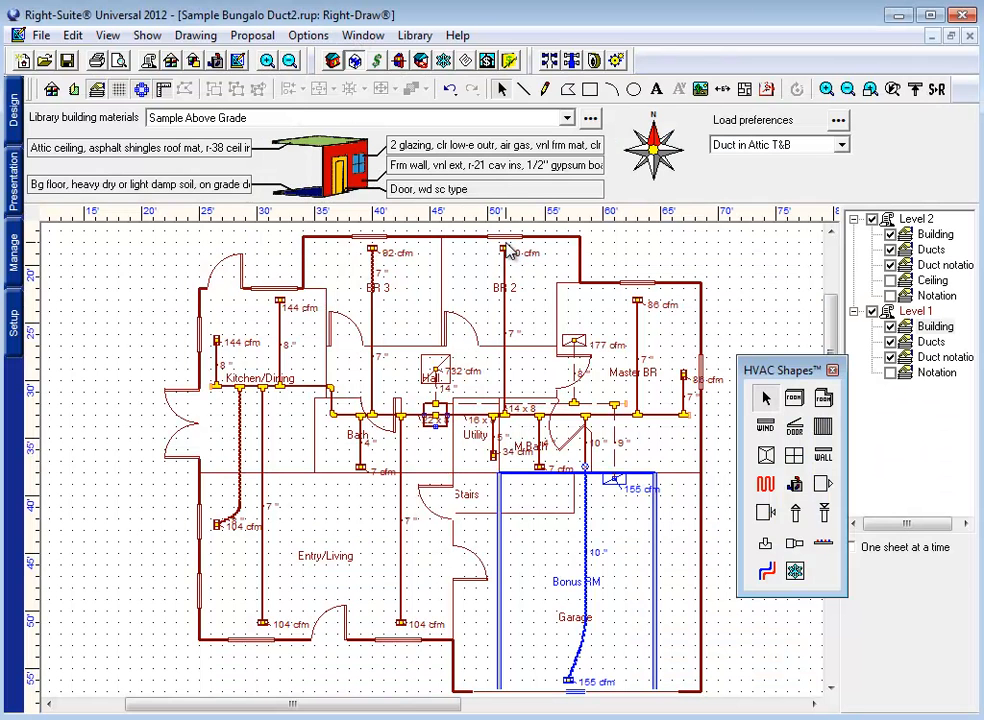
mouse_move(578, 408)
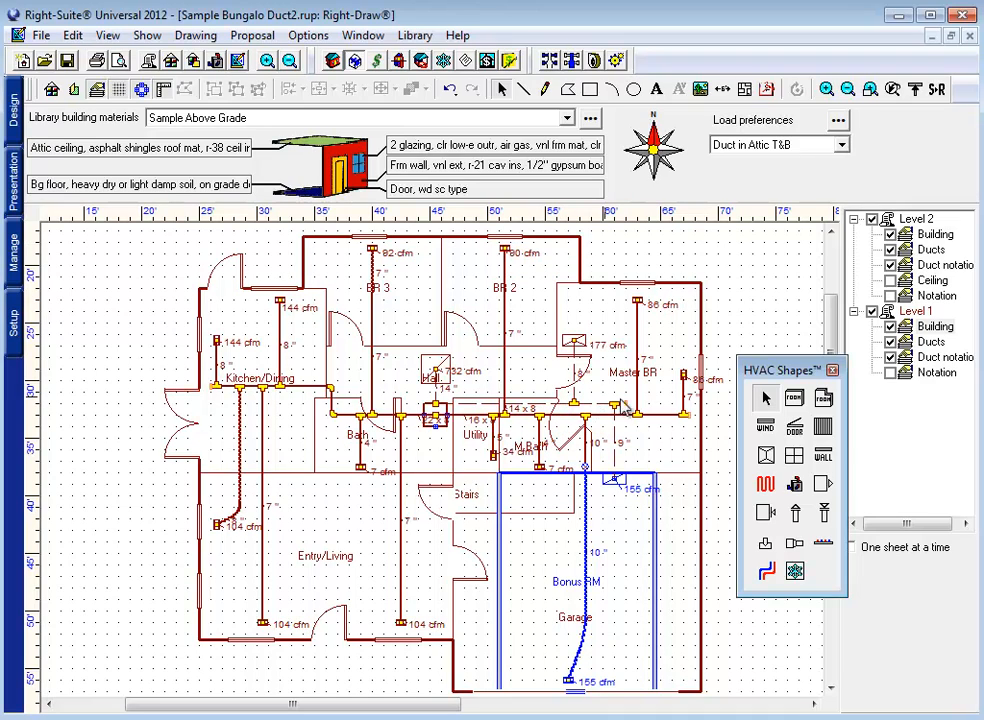
mouse_move(348, 416)
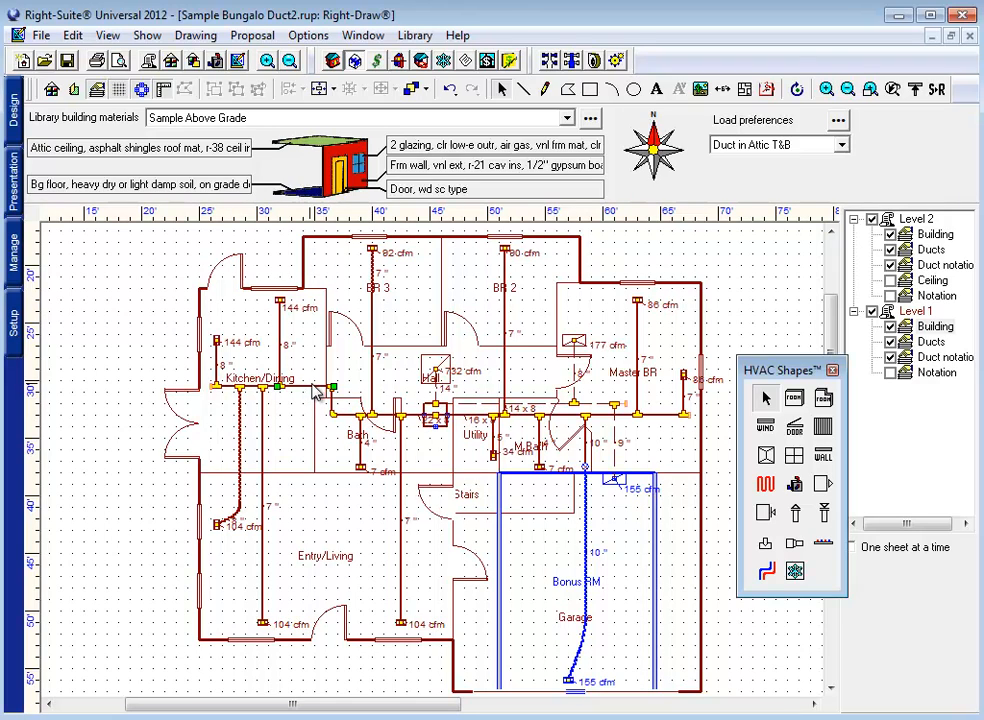
mouse_move(502, 300)
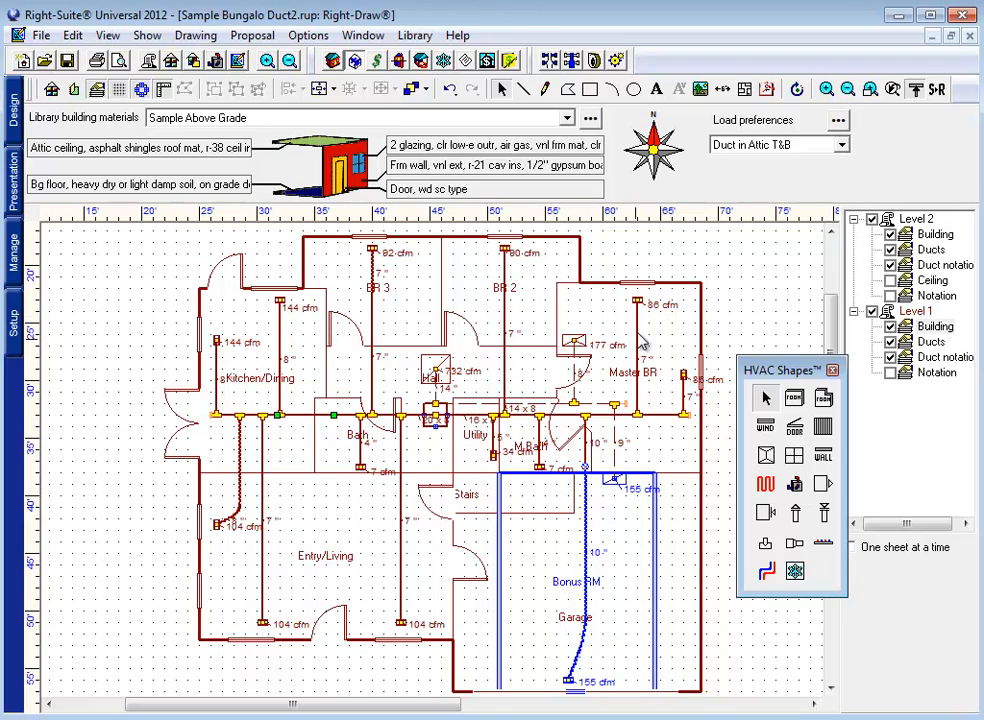
mouse_move(280, 498)
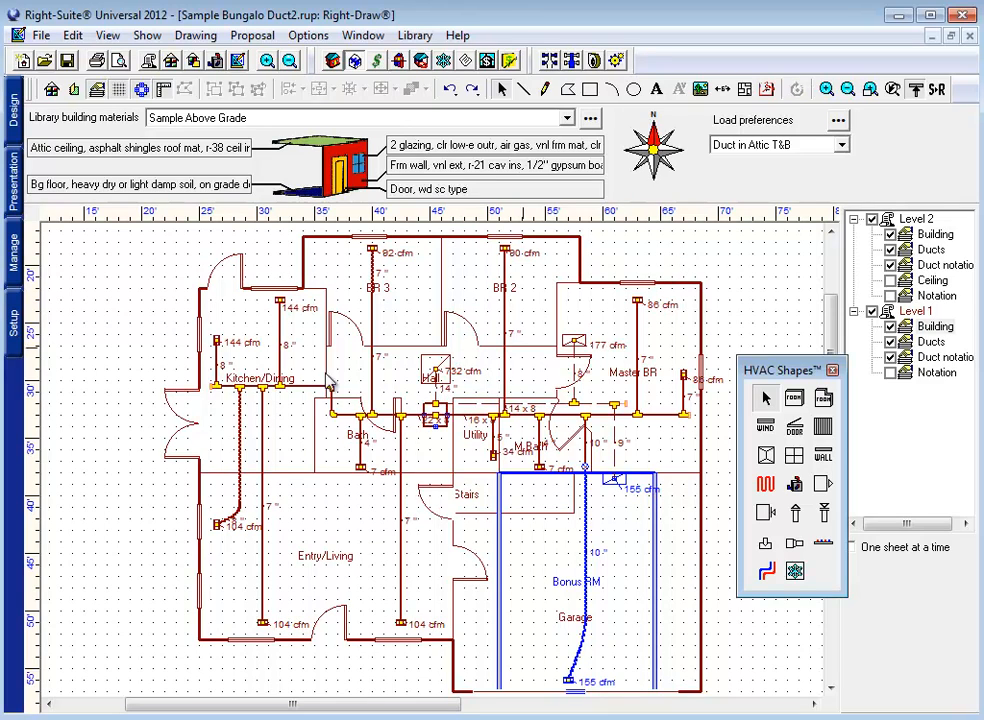
mouse_move(360, 398)
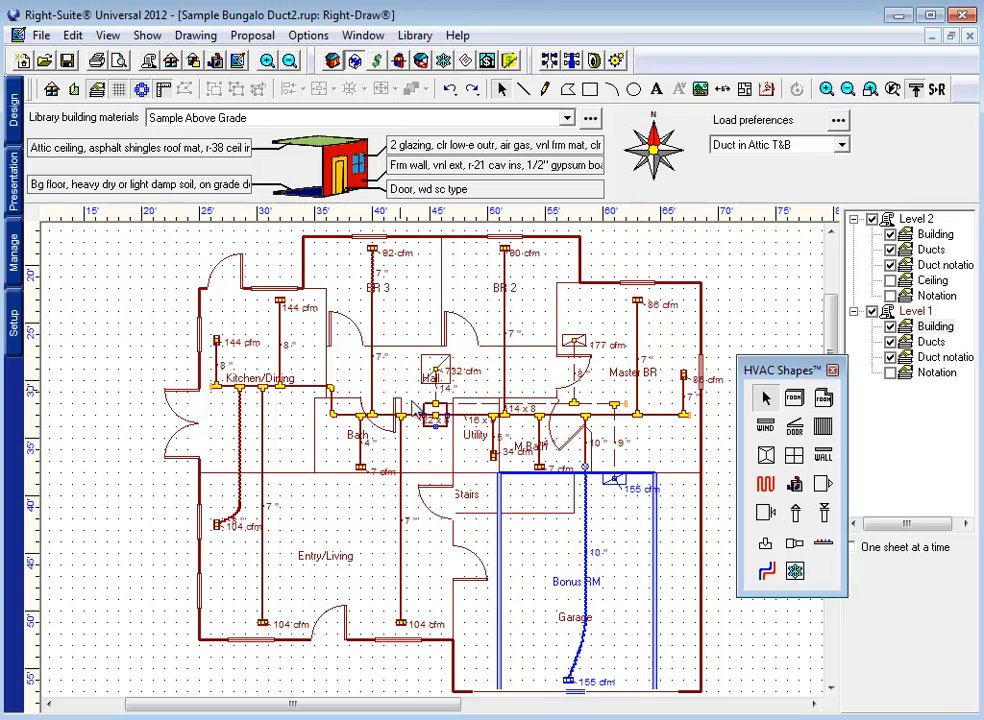
mouse_move(414, 395)
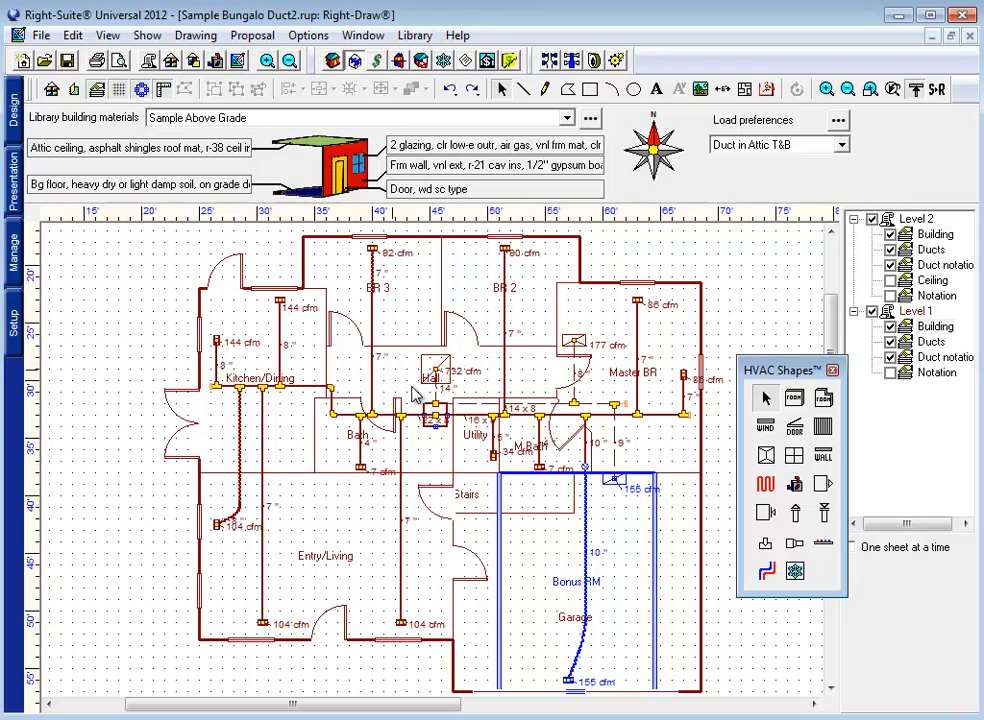
mouse_move(430, 377)
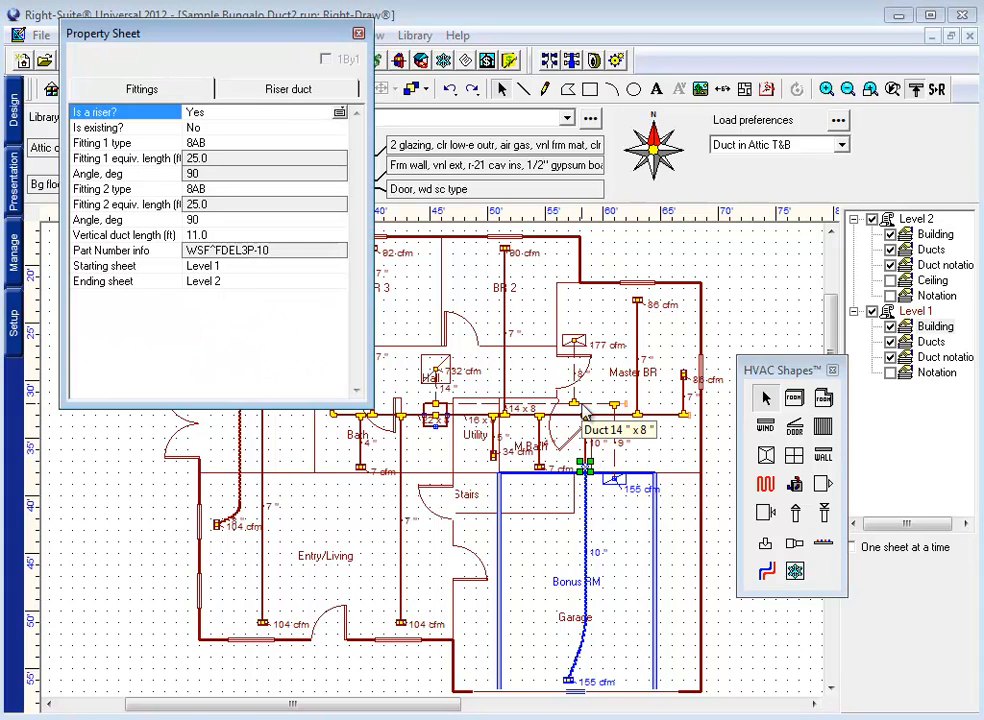
mouse_move(483, 388)
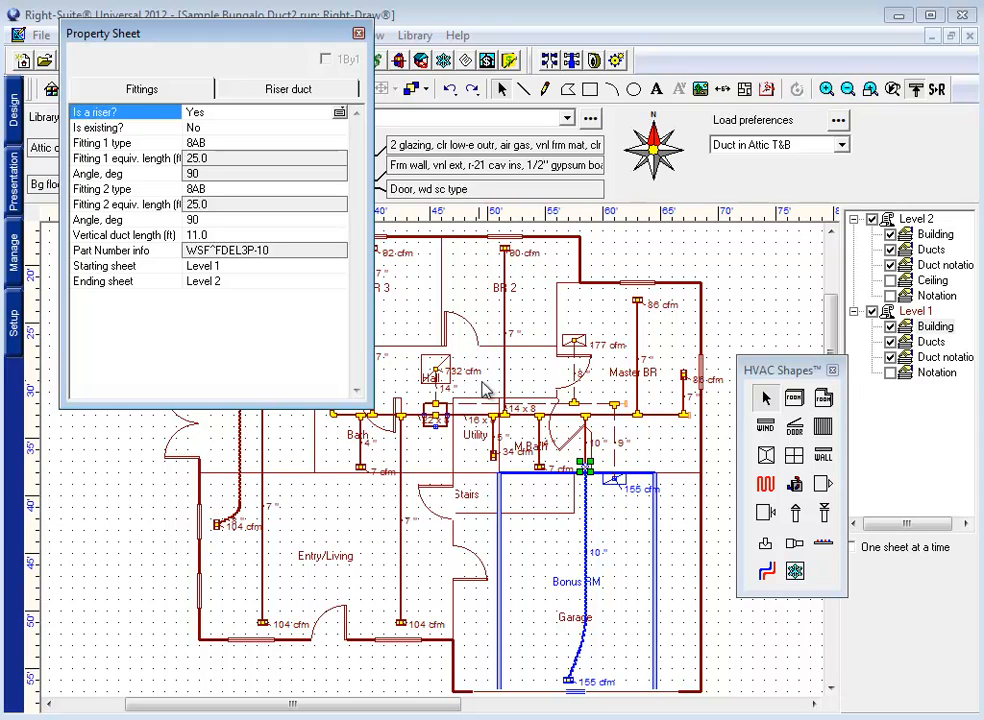
mouse_move(571, 504)
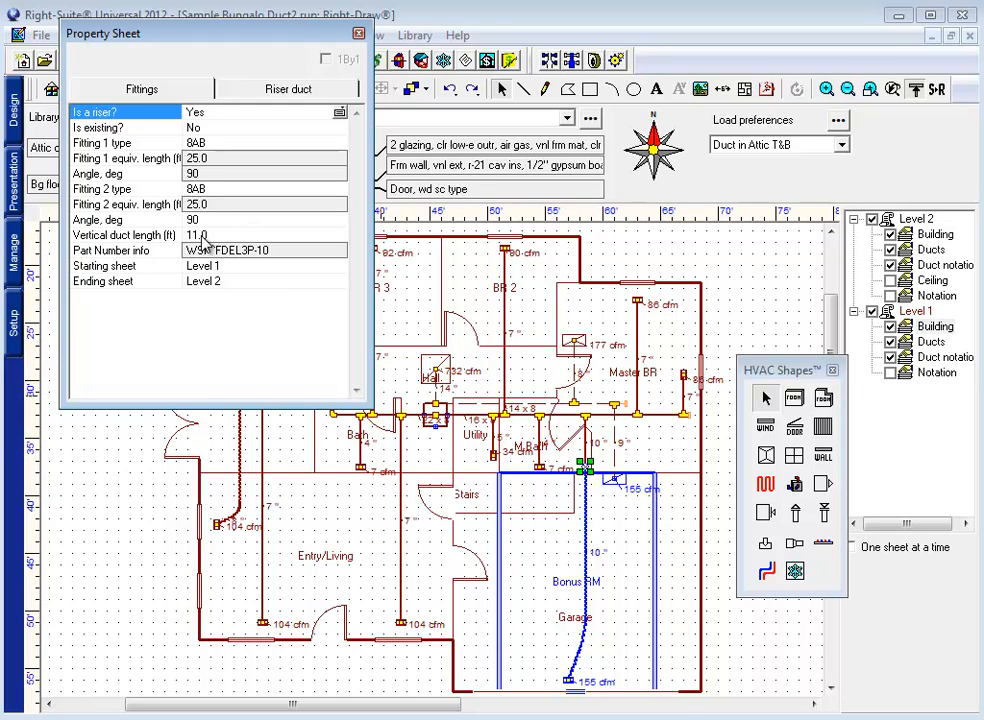
- Enter 21 ft as the riser duct's vertical duct length, replacing 11 ft
left_click(120, 234)
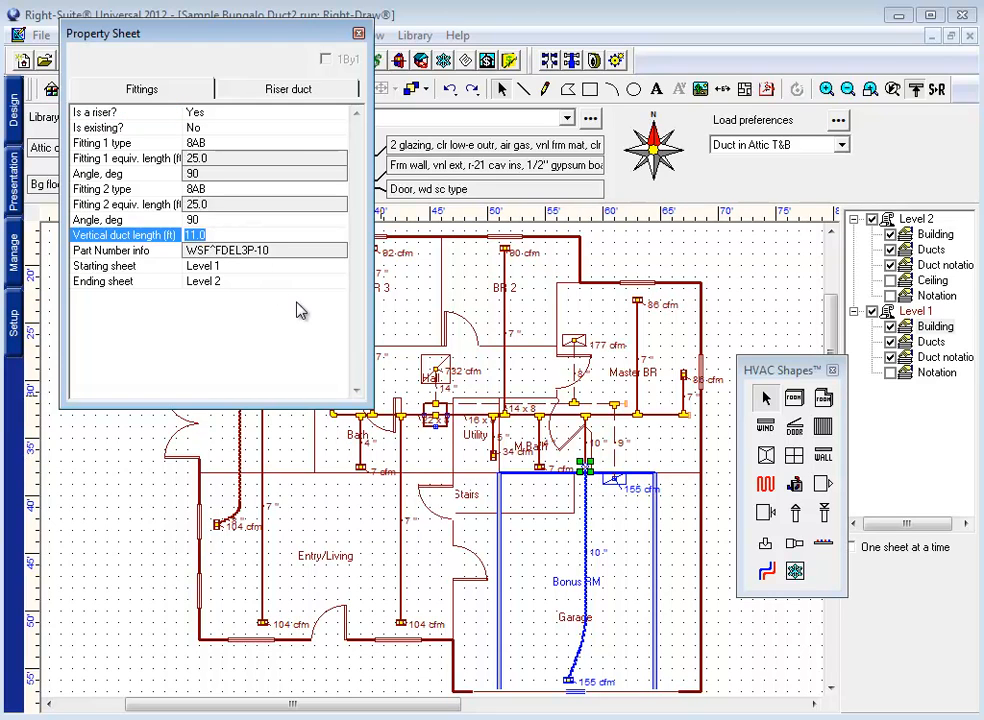
type("21")
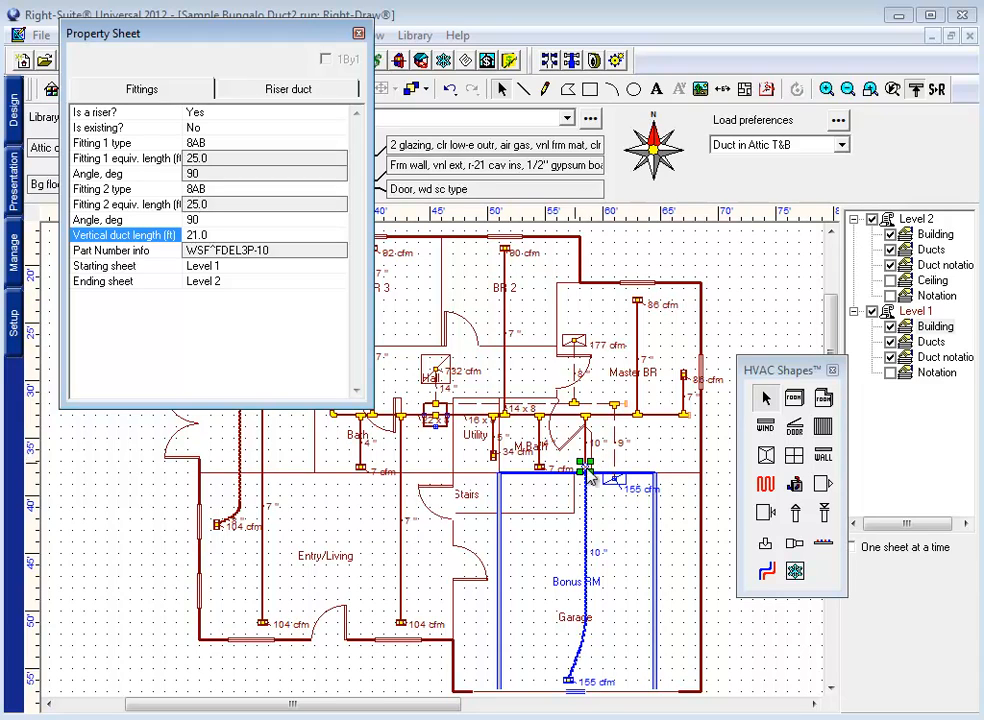
mouse_move(588, 470)
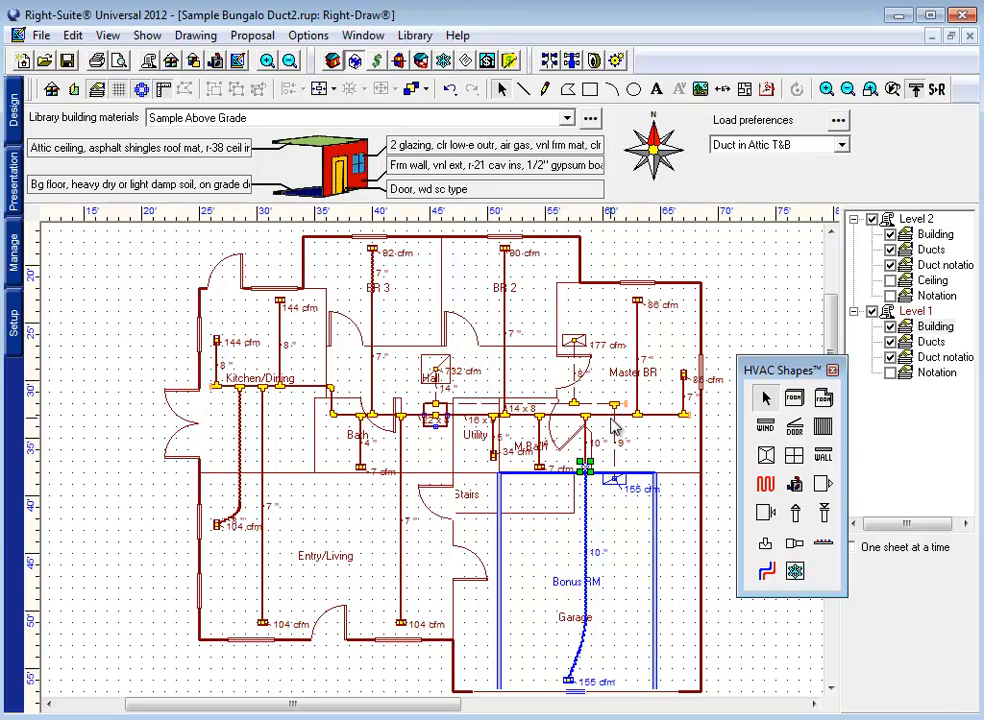
mouse_move(613, 428)
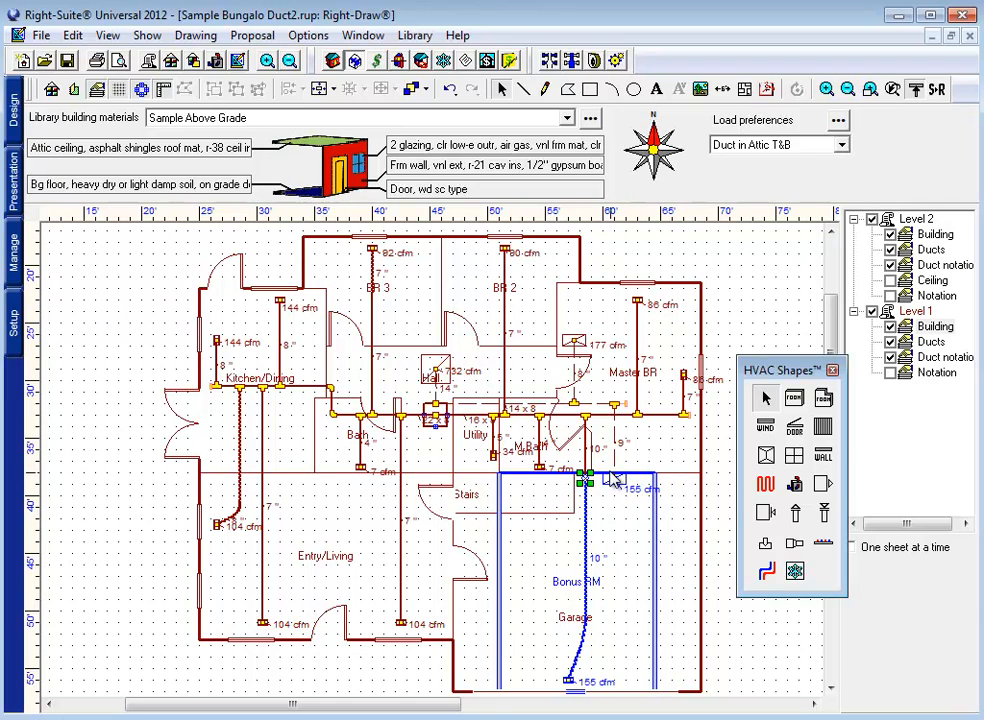
mouse_move(570, 493)
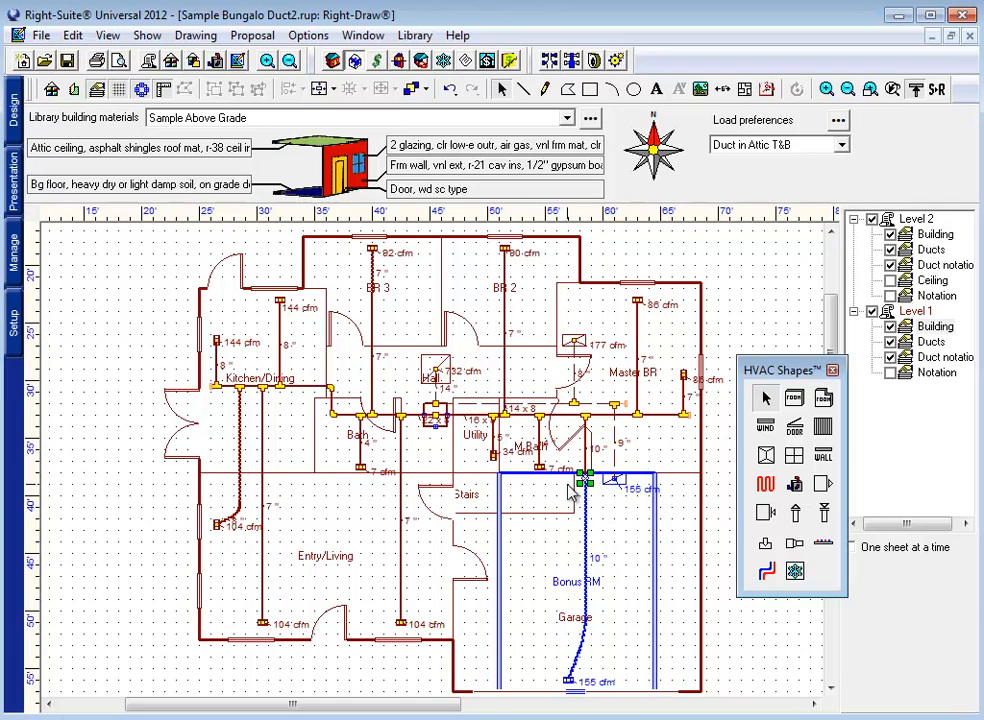
mouse_move(598, 492)
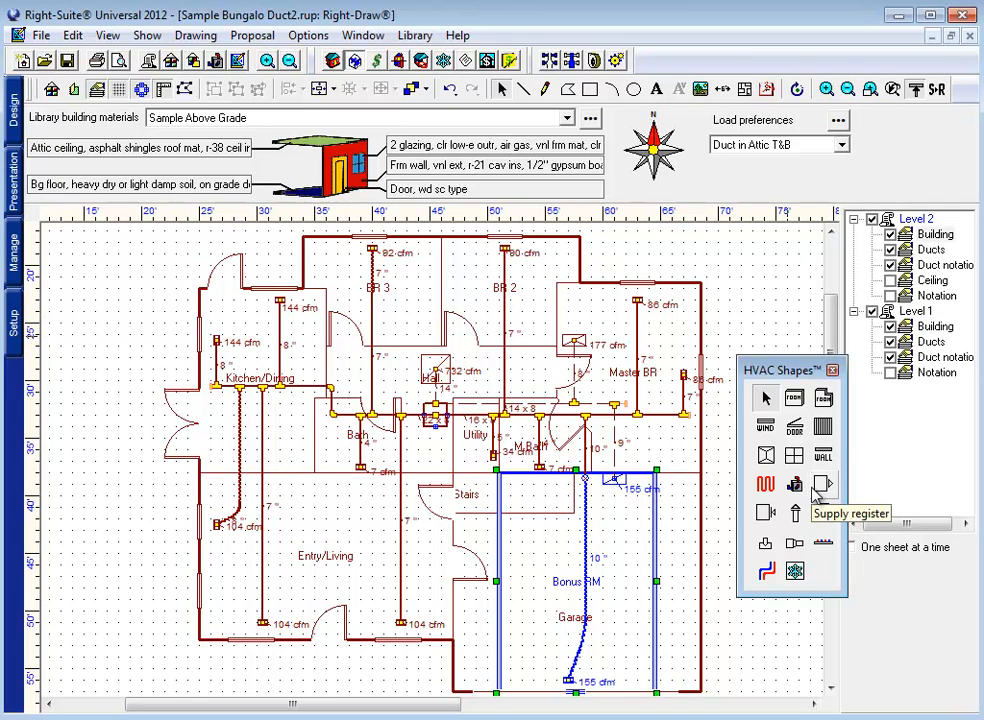
mouse_move(473, 435)
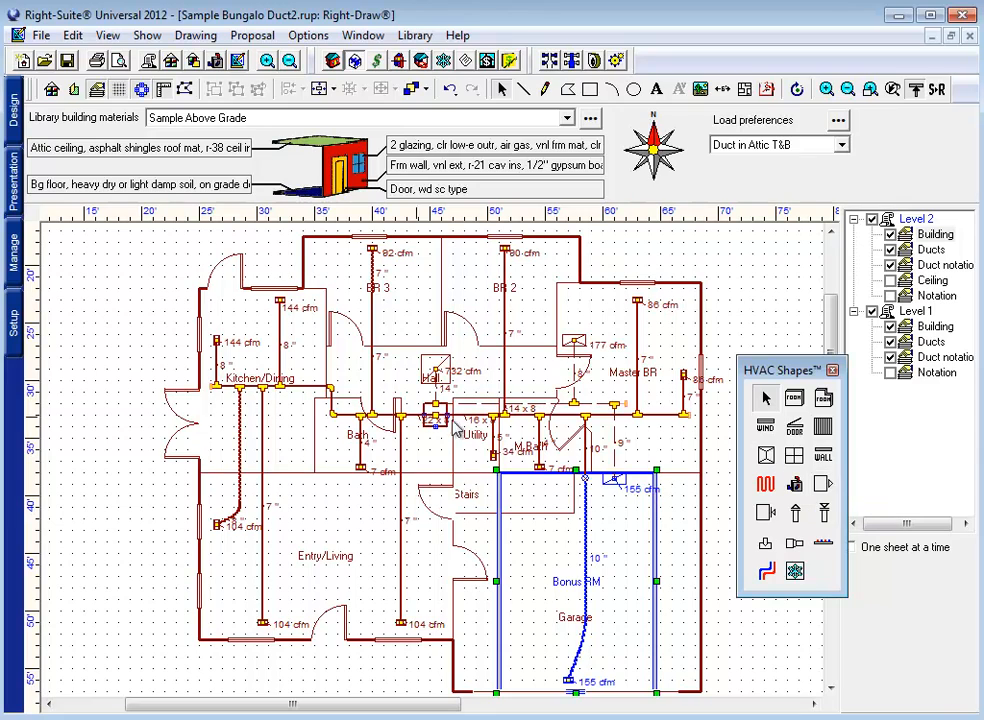
mouse_move(440, 415)
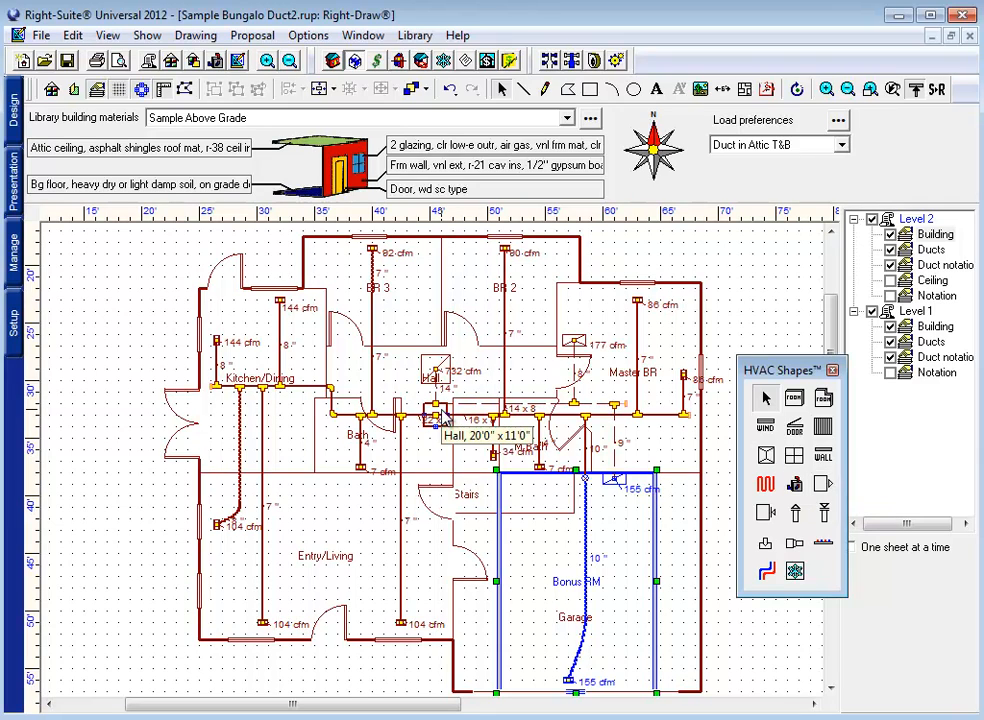